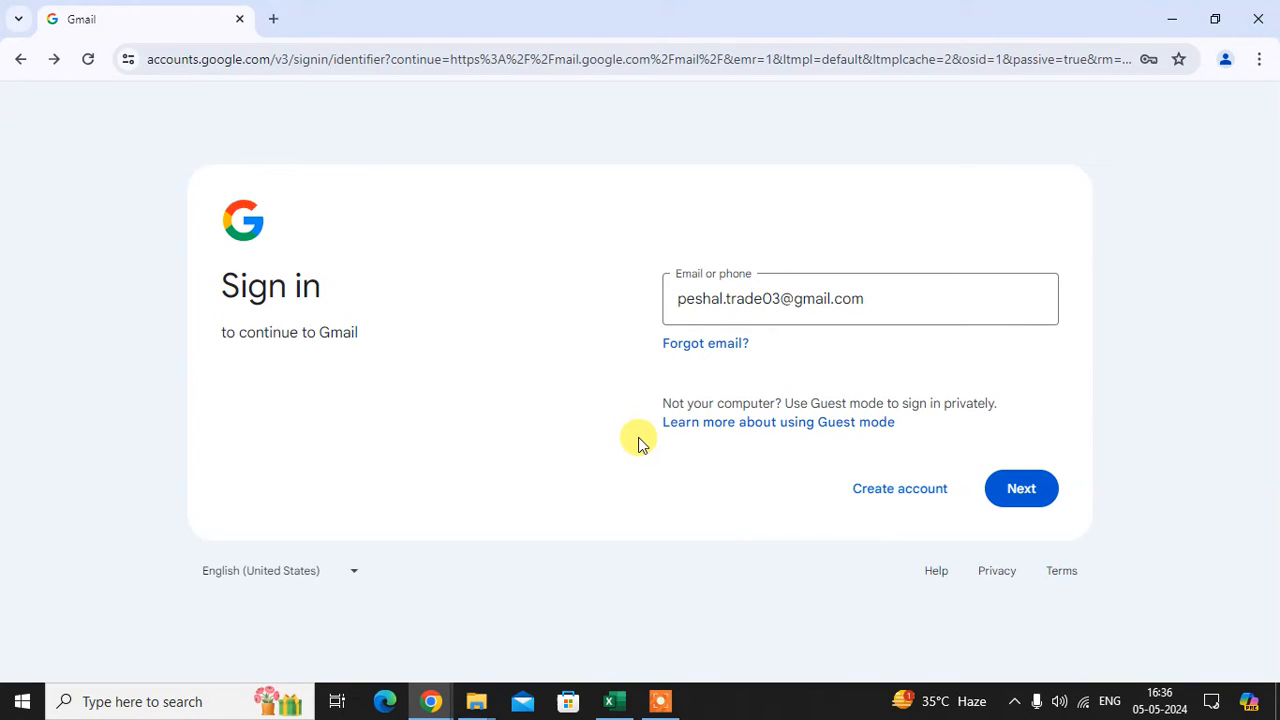
Step: Confirm the account email in 'Email or phone' and continue with Next to the password step
{"action": "left_click", "coordinate": [698, 308]}
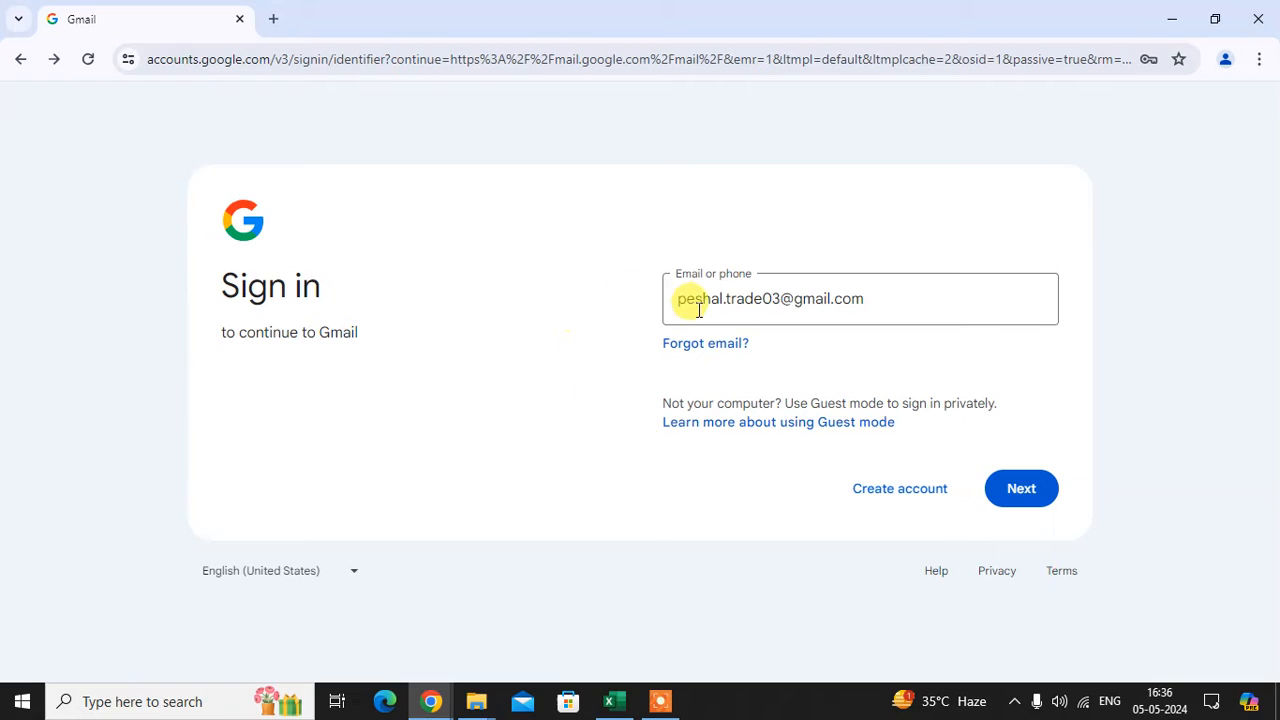
{"action": "mouse_move", "coordinate": [880, 312]}
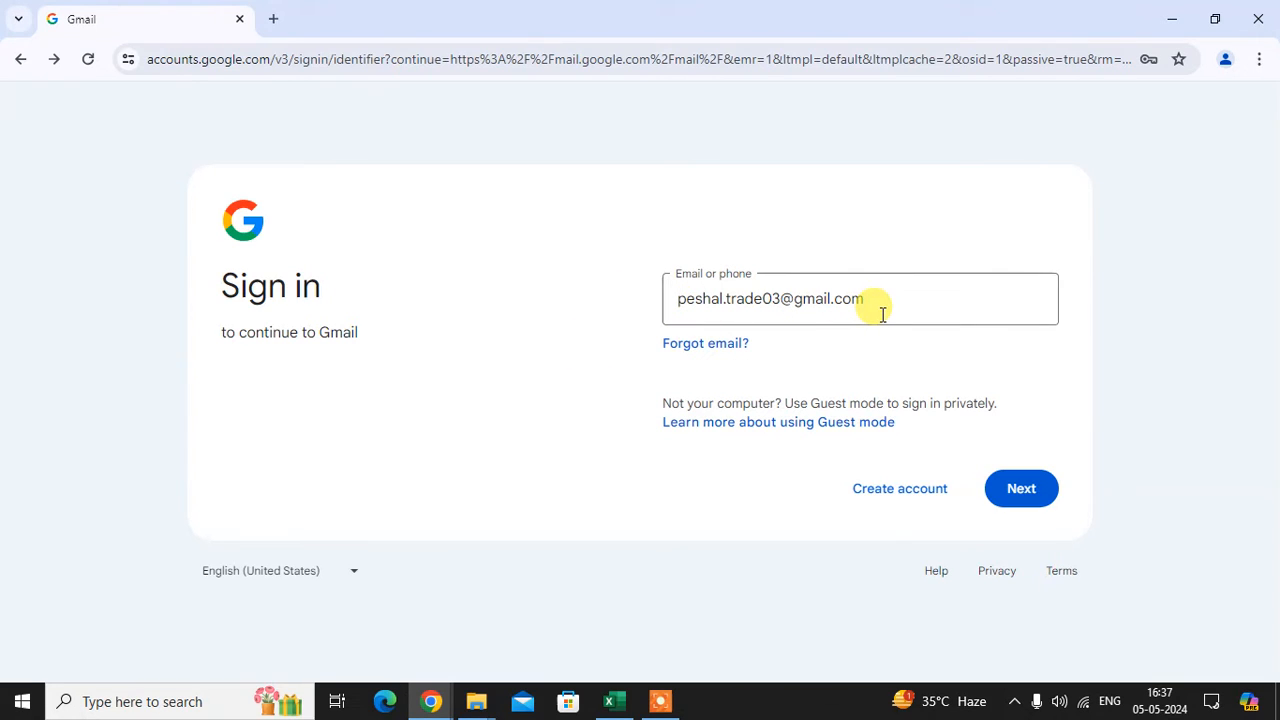
{"action": "left_click", "coordinate": [1020, 488]}
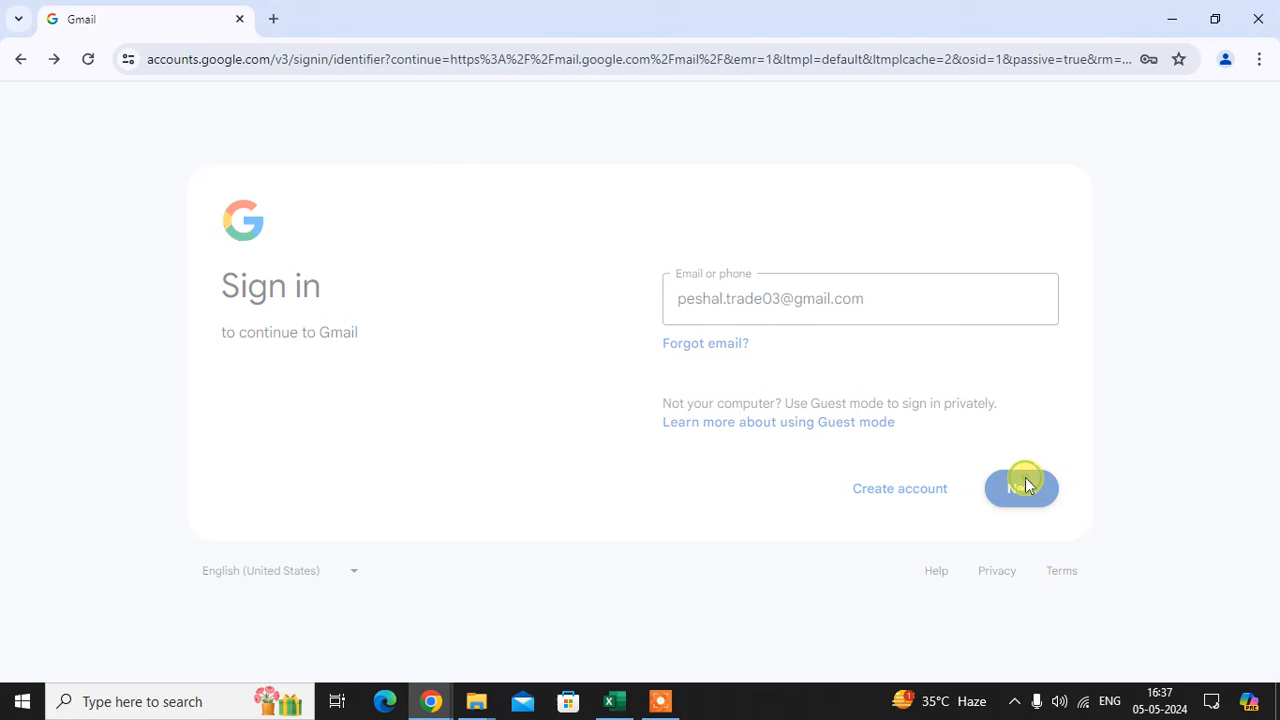
{"action": "left_click", "coordinate": [1022, 486]}
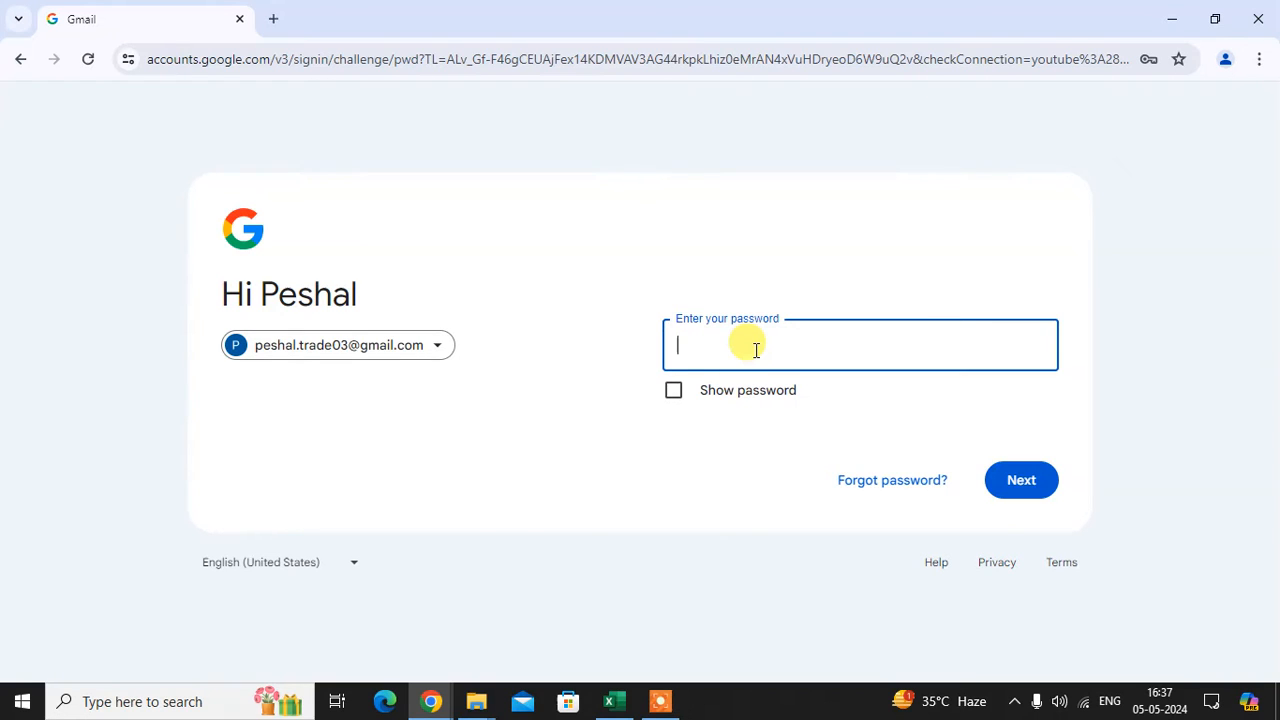
{"action": "mouse_move", "coordinate": [892, 480]}
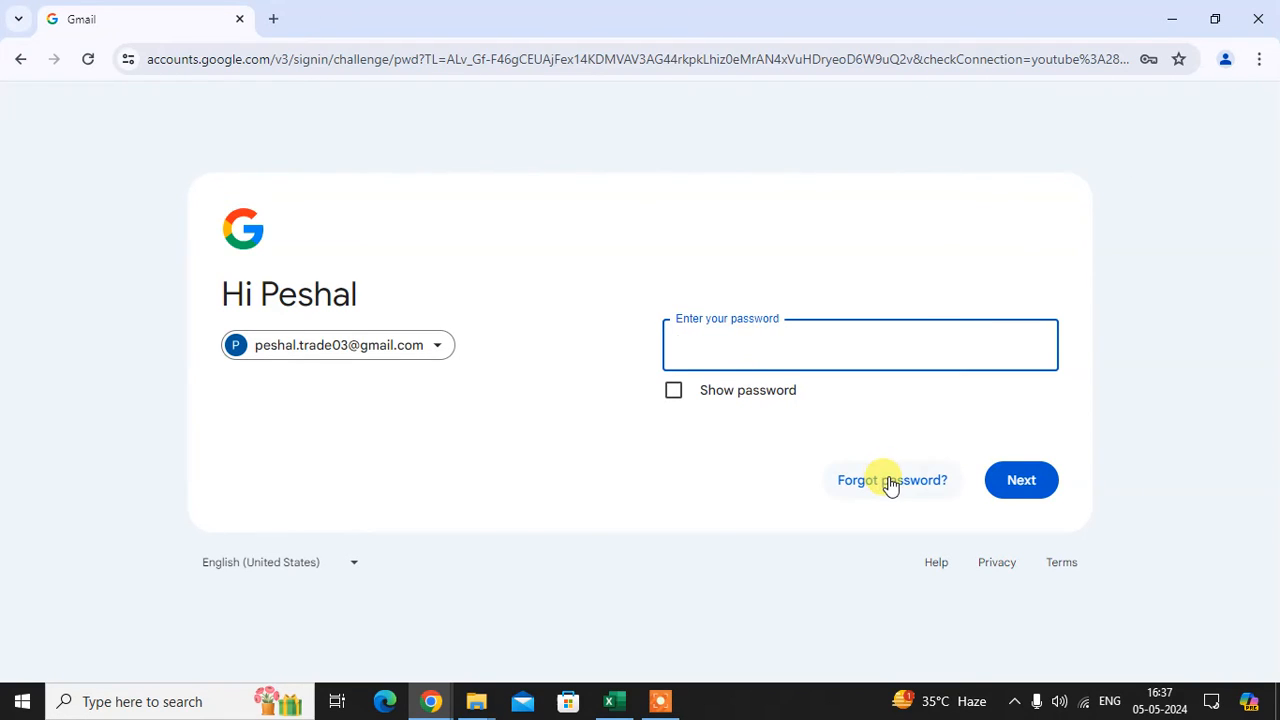
Step: Choose 'Forgot password?' and continue on the 'Use your fingerprint, face, or screen lock' page
{"action": "left_click", "coordinate": [892, 480]}
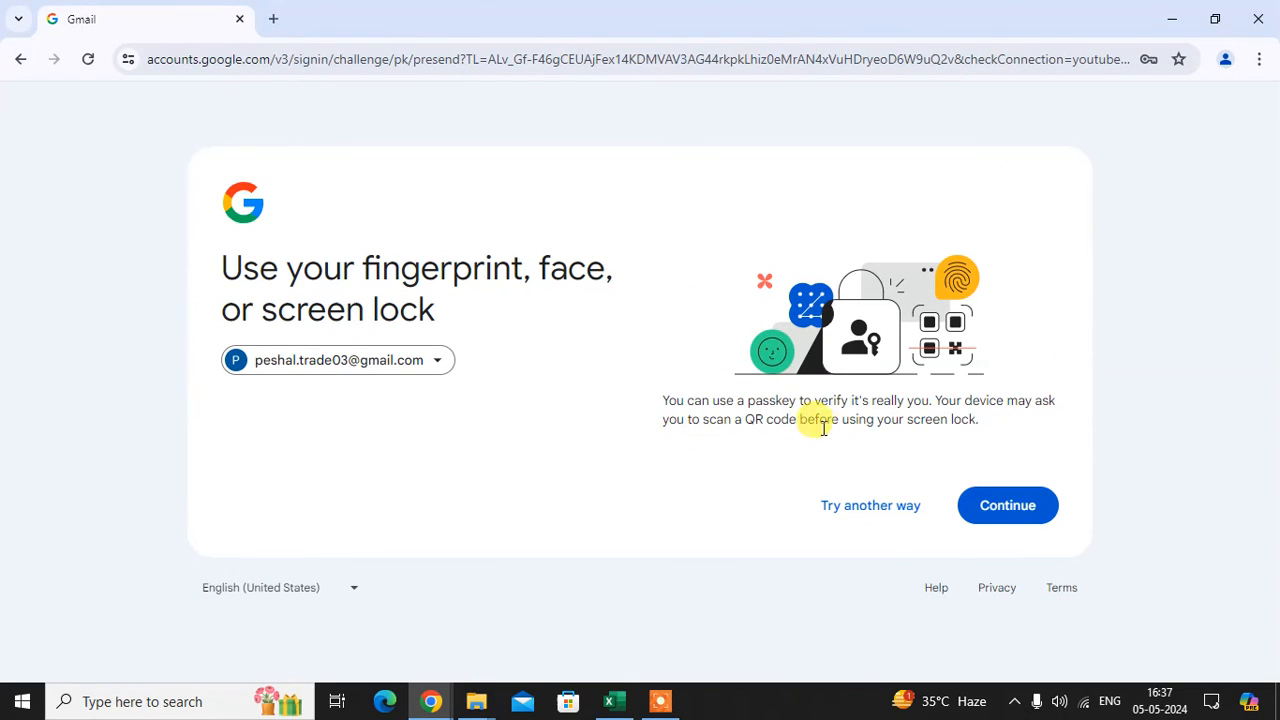
{"action": "mouse_move", "coordinate": [964, 420]}
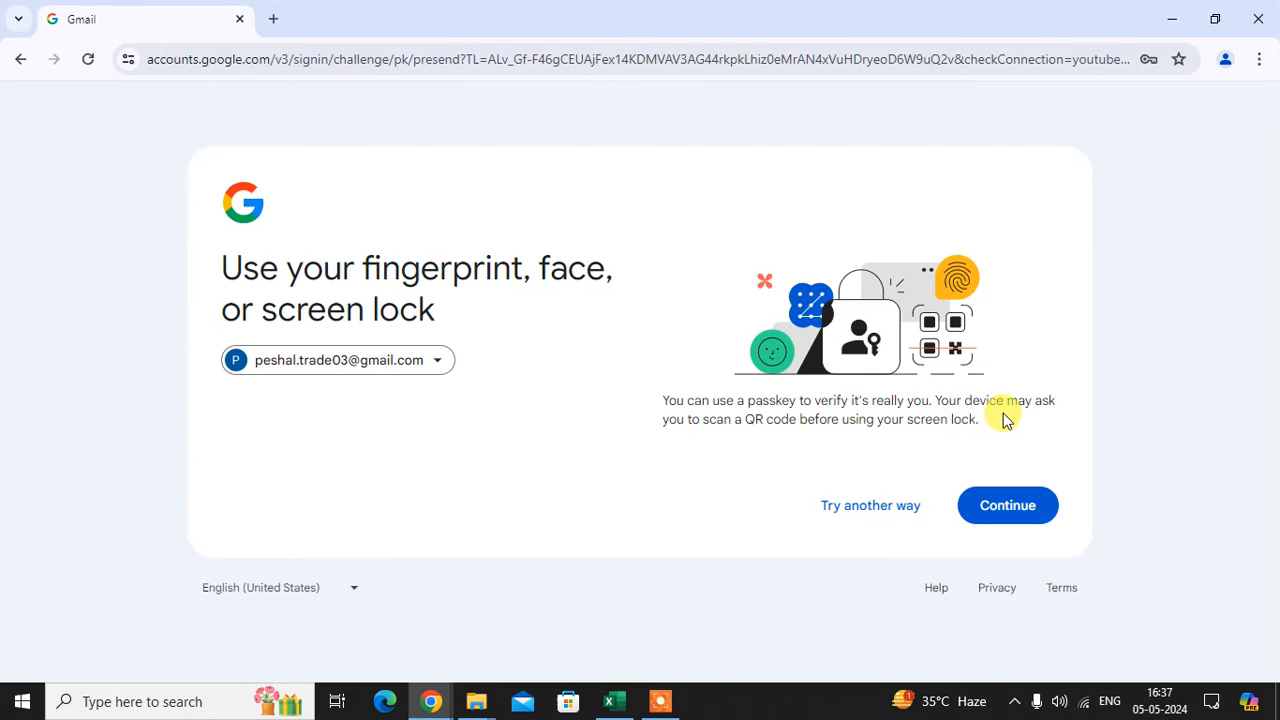
{"action": "mouse_move", "coordinate": [1046, 414]}
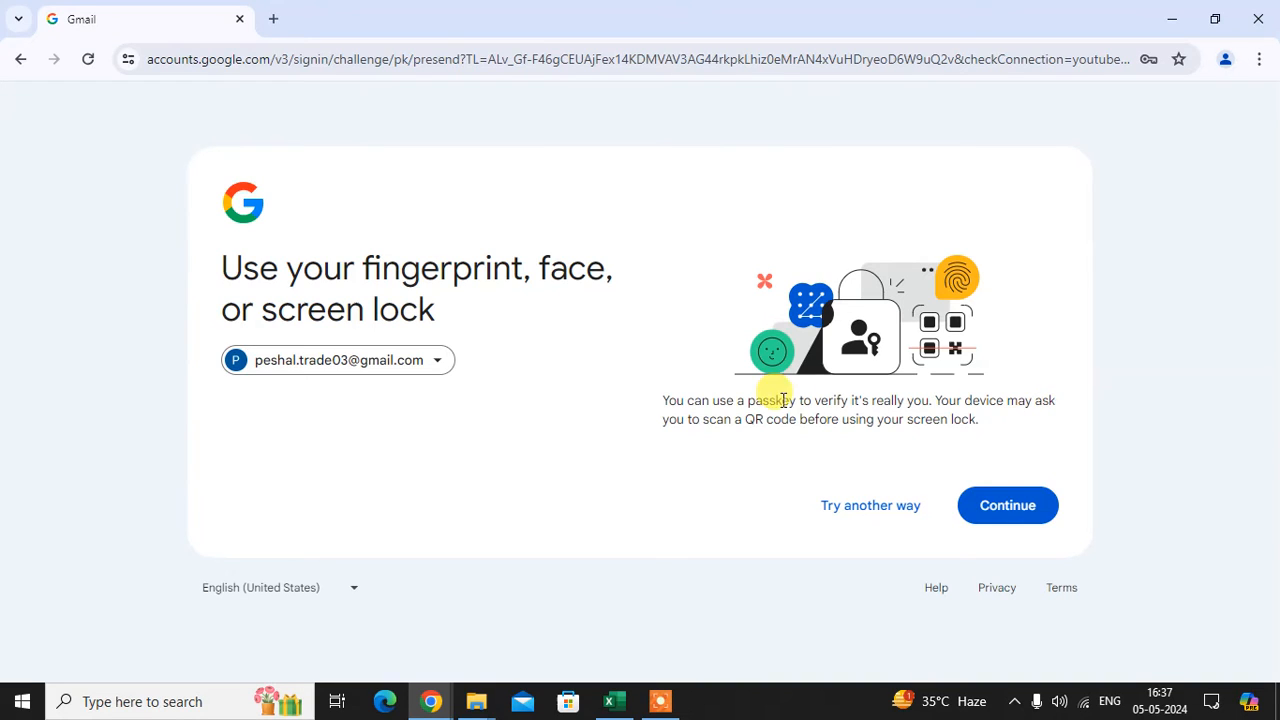
{"action": "mouse_move", "coordinate": [1020, 420]}
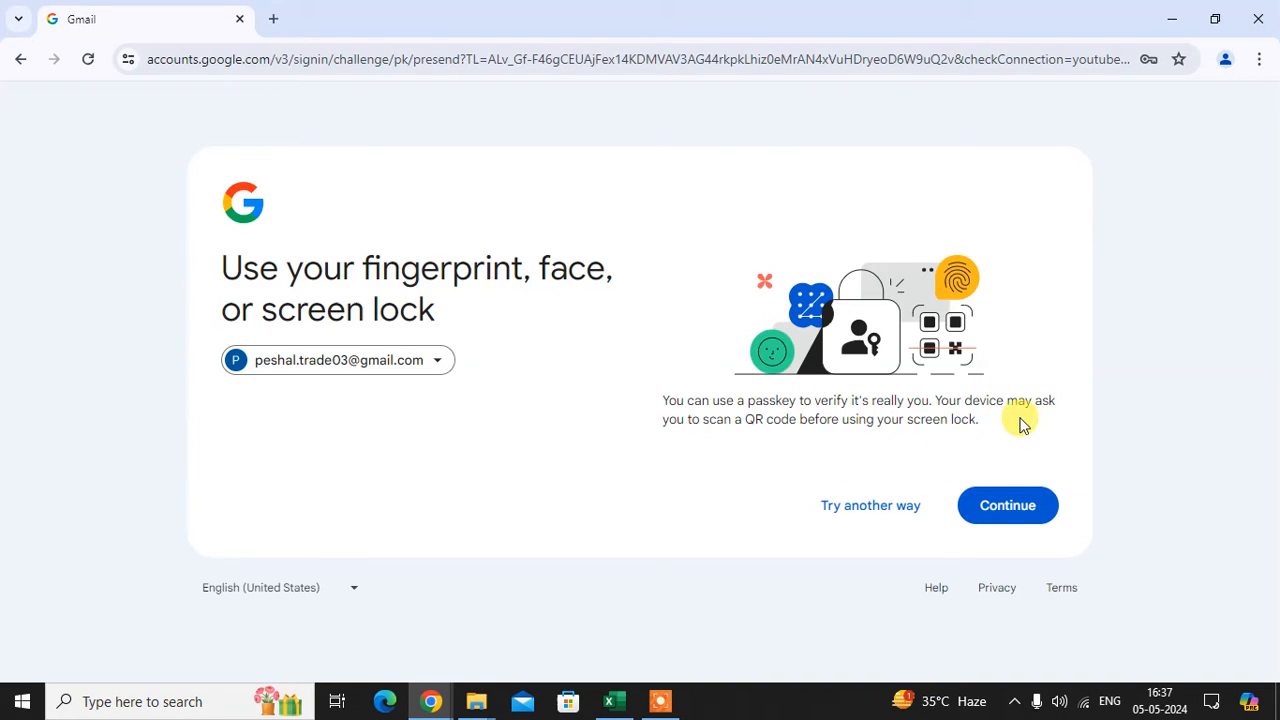
{"action": "mouse_move", "coordinate": [1020, 440]}
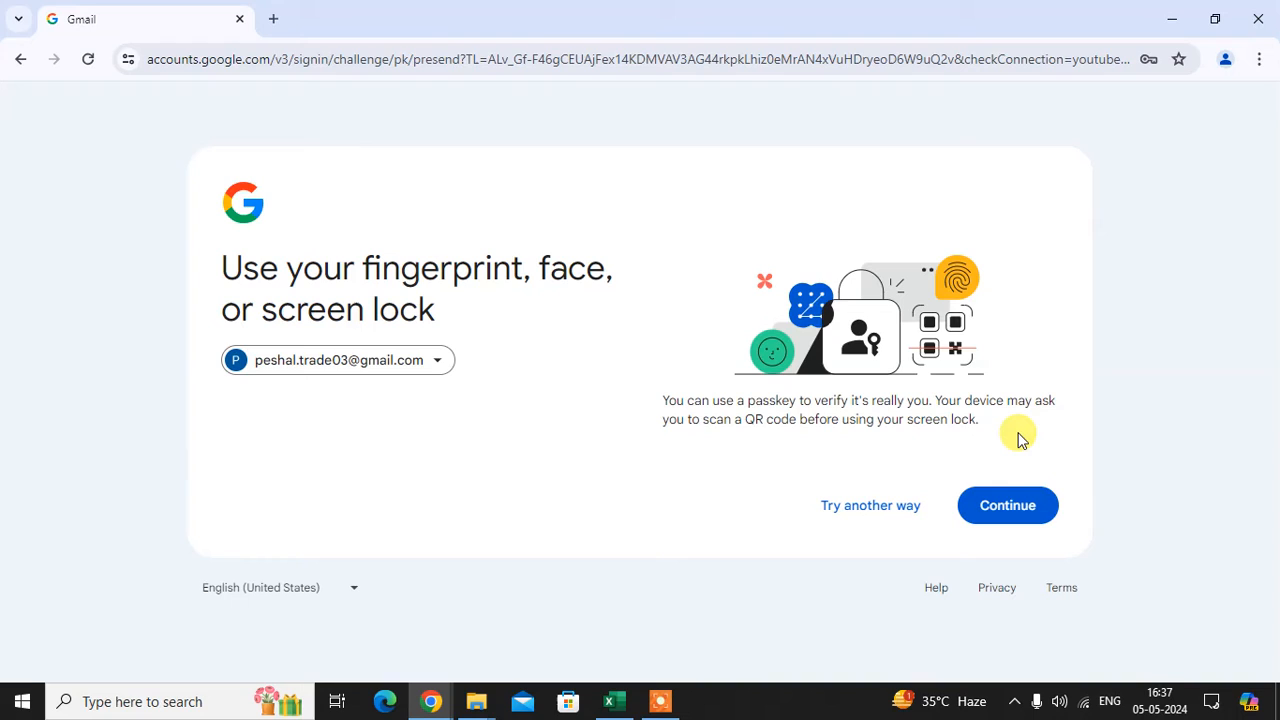
{"action": "mouse_move", "coordinate": [1040, 422]}
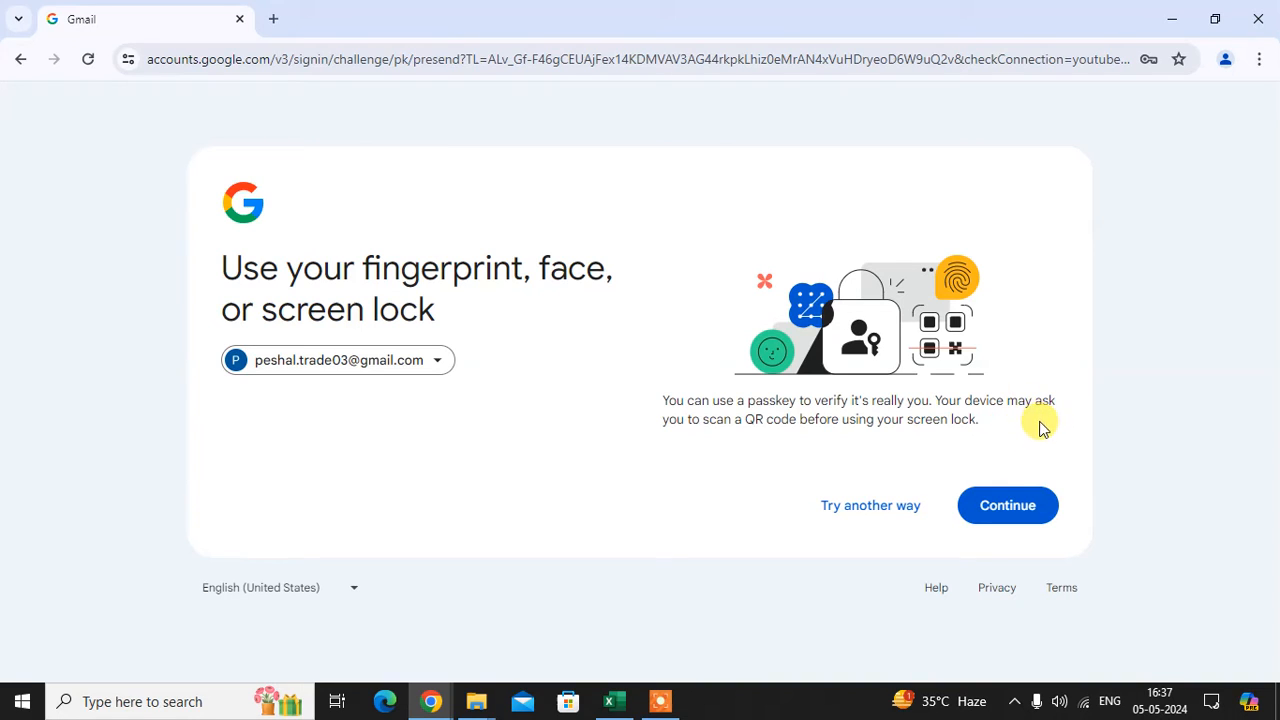
{"action": "mouse_move", "coordinate": [822, 392]}
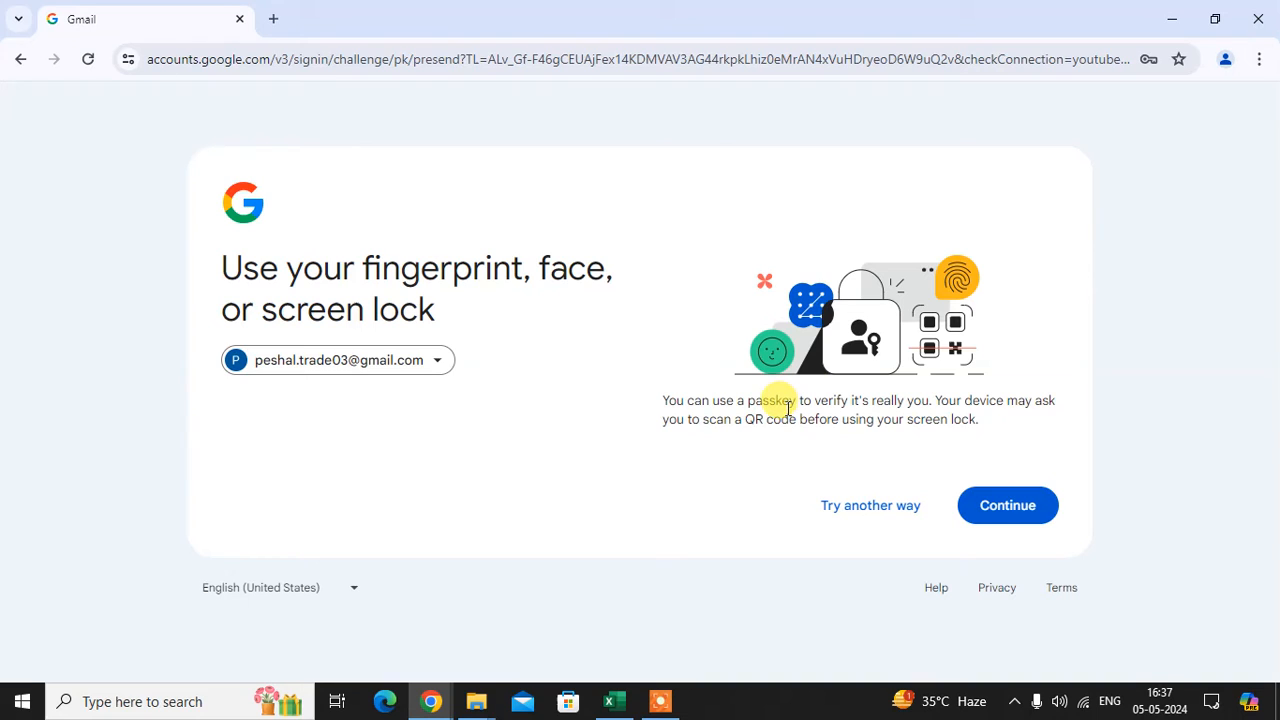
{"action": "mouse_move", "coordinate": [392, 360]}
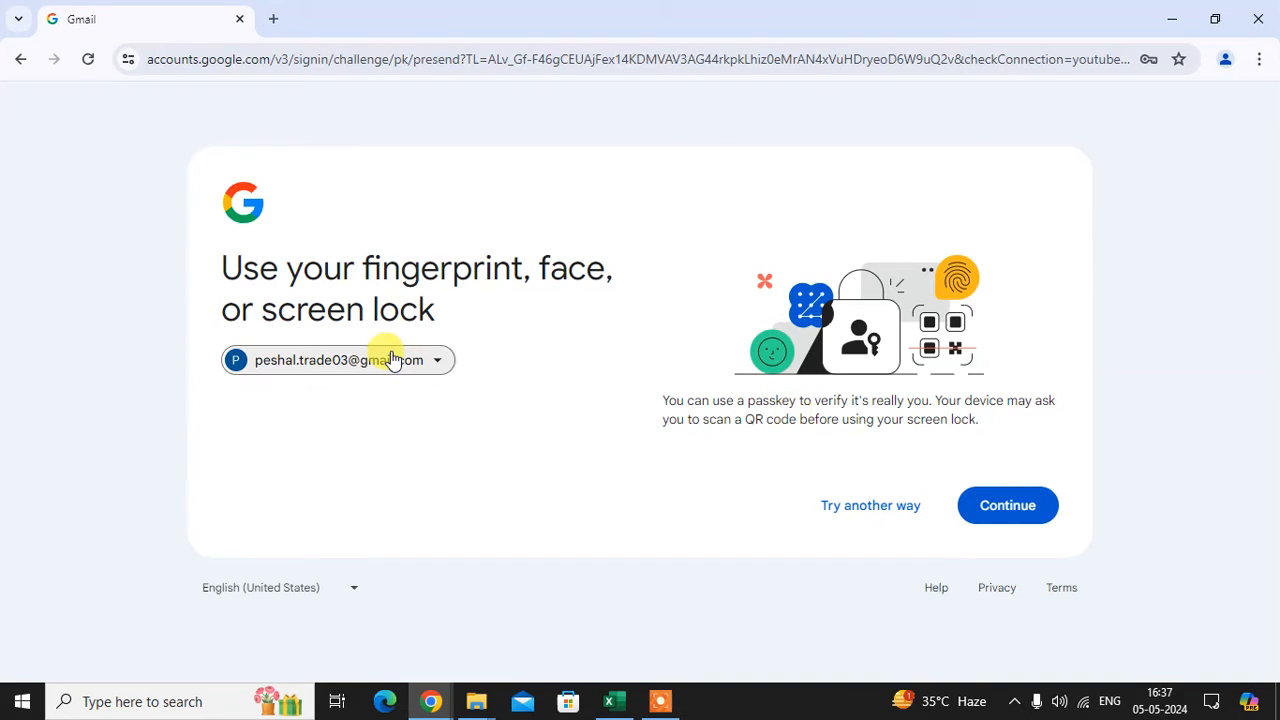
{"action": "mouse_move", "coordinate": [544, 304]}
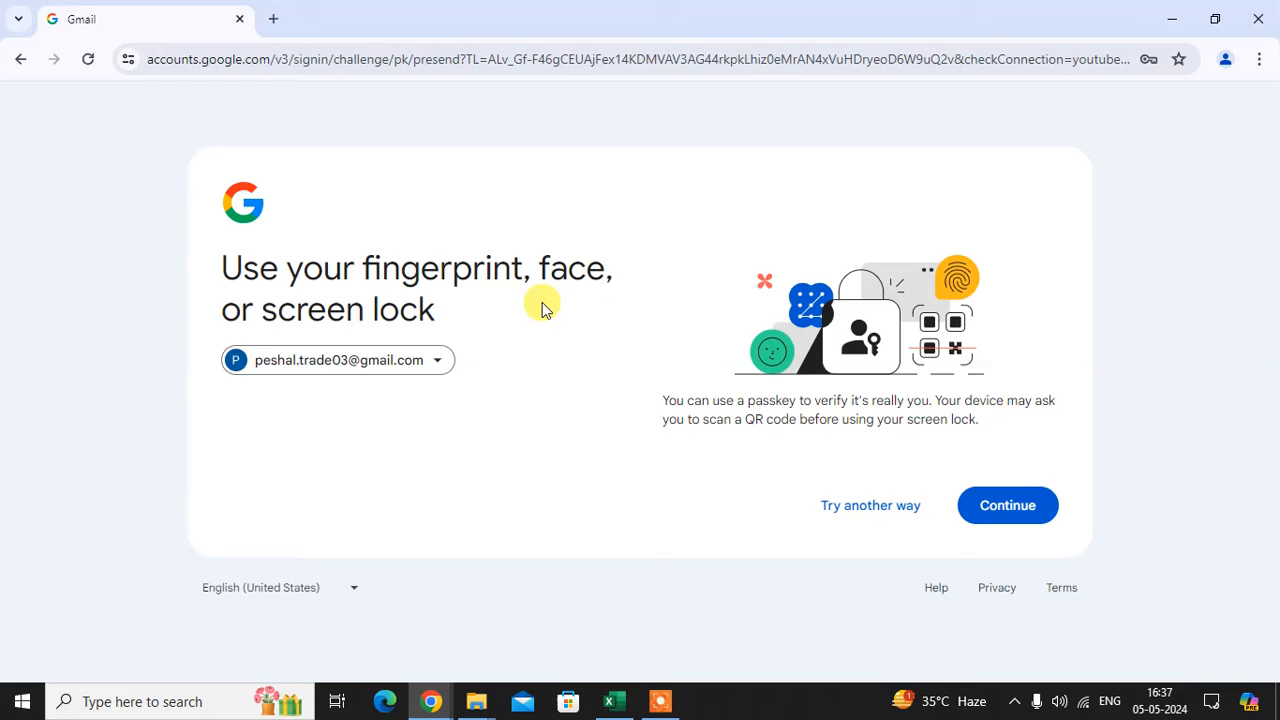
{"action": "mouse_move", "coordinate": [764, 392]}
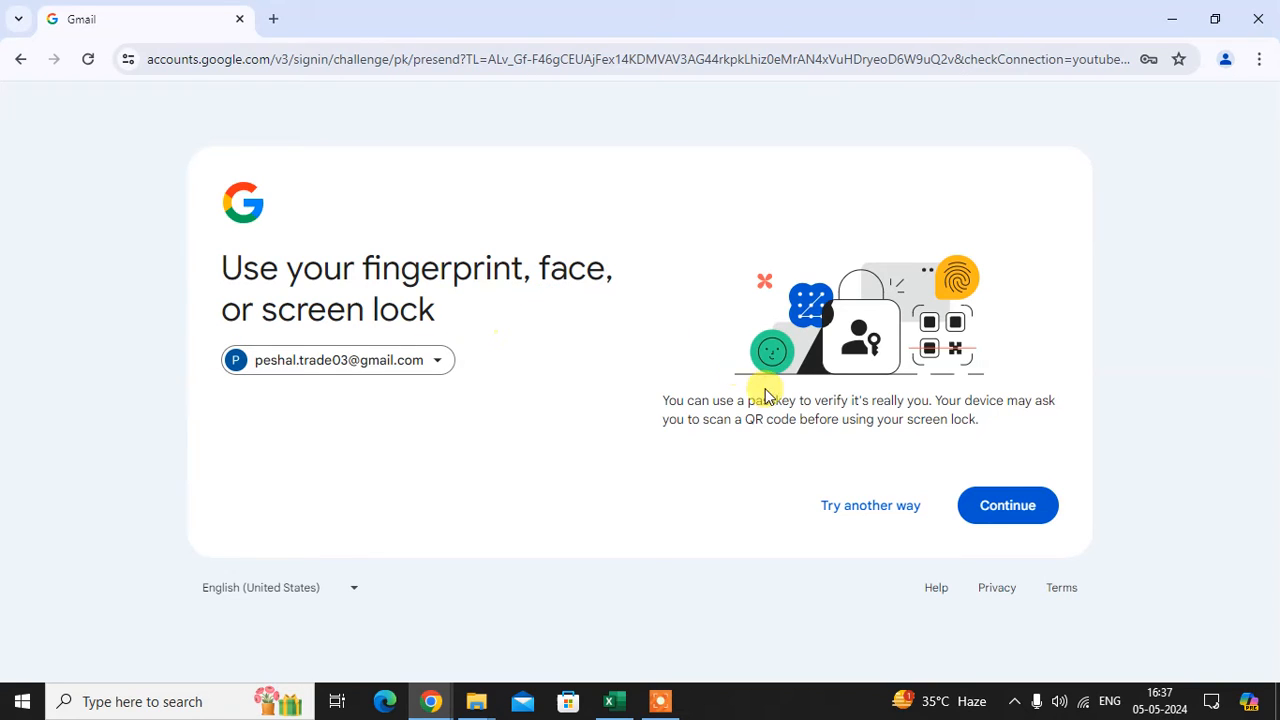
{"action": "mouse_move", "coordinate": [808, 362]}
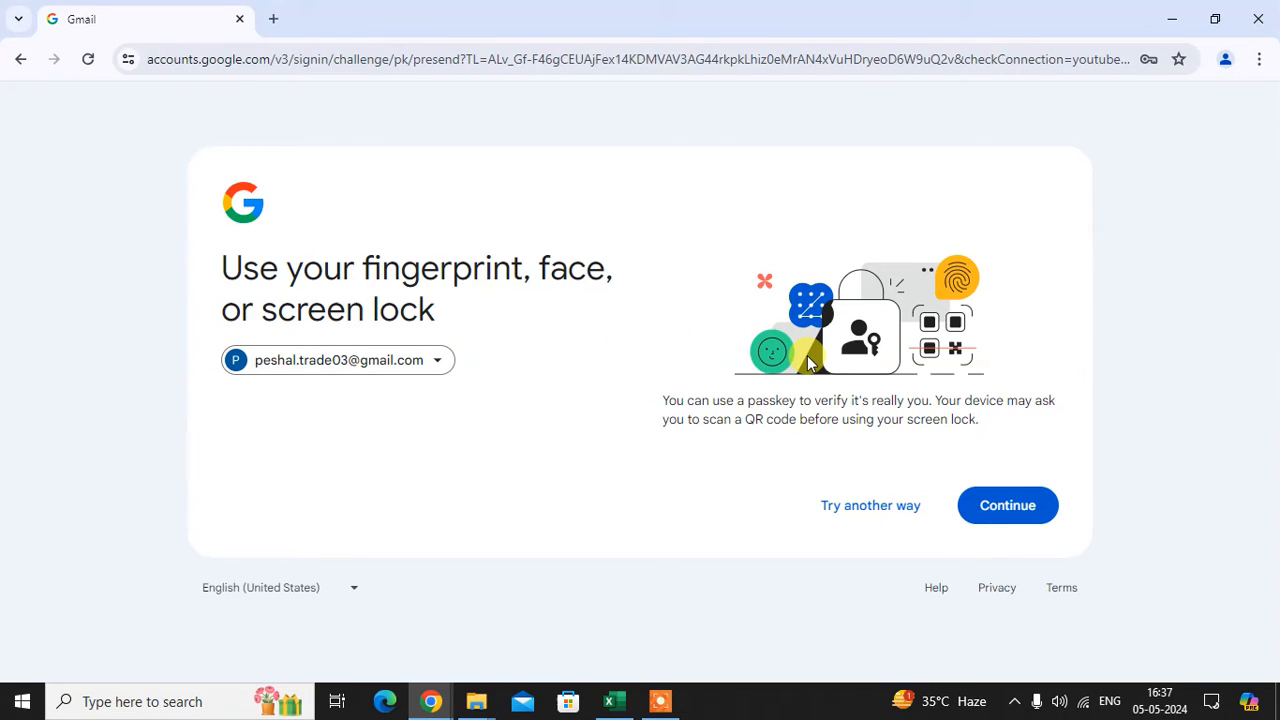
{"action": "left_click", "coordinate": [1008, 504]}
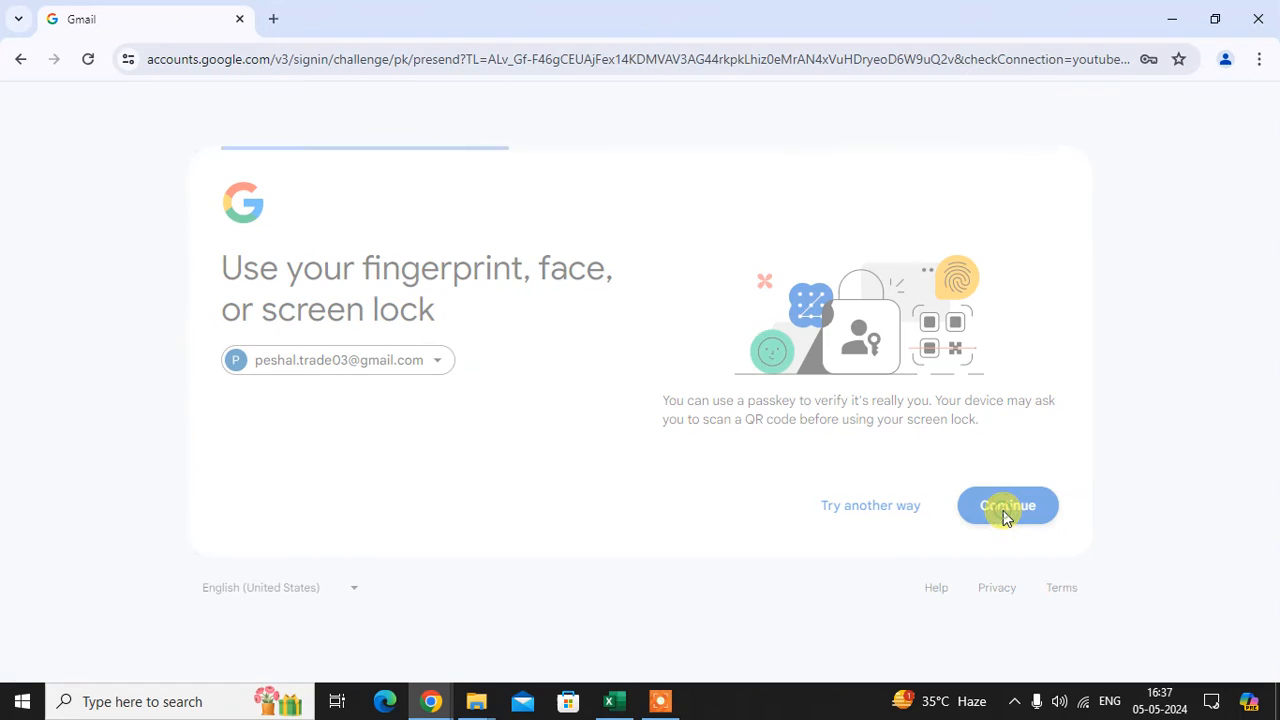
{"action": "left_click", "coordinate": [1008, 504]}
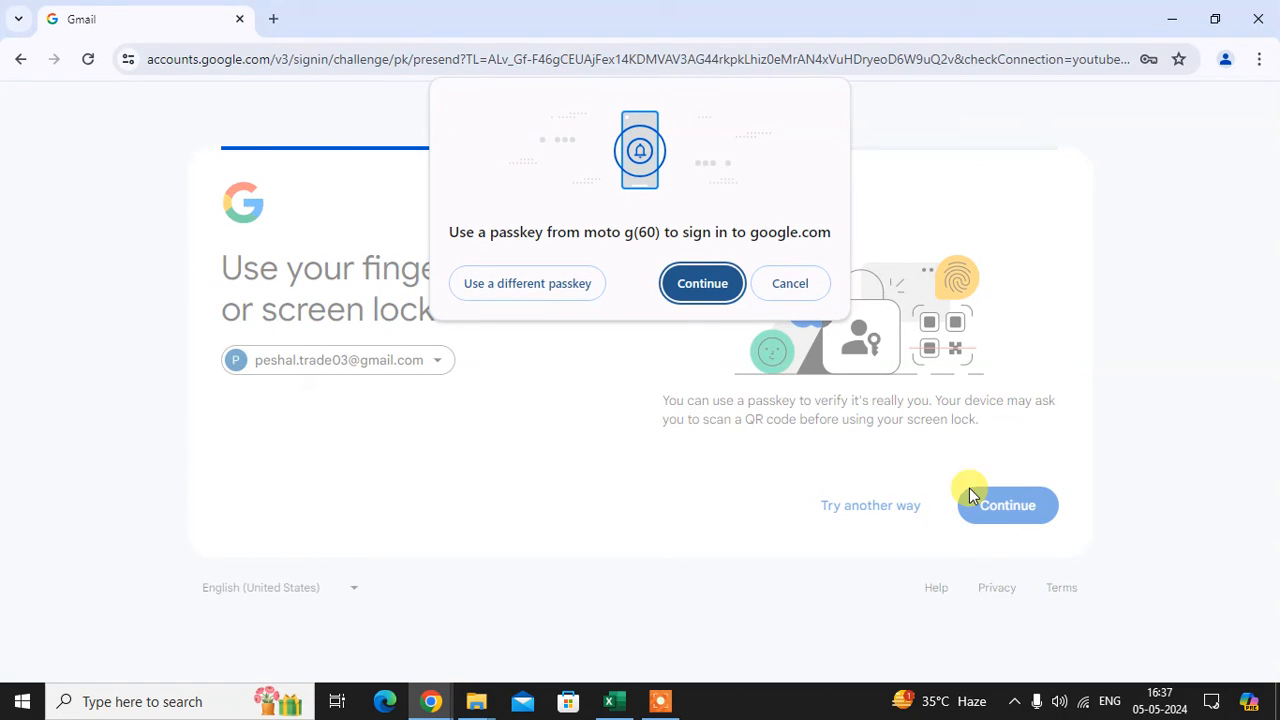
{"action": "mouse_move", "coordinate": [642, 164]}
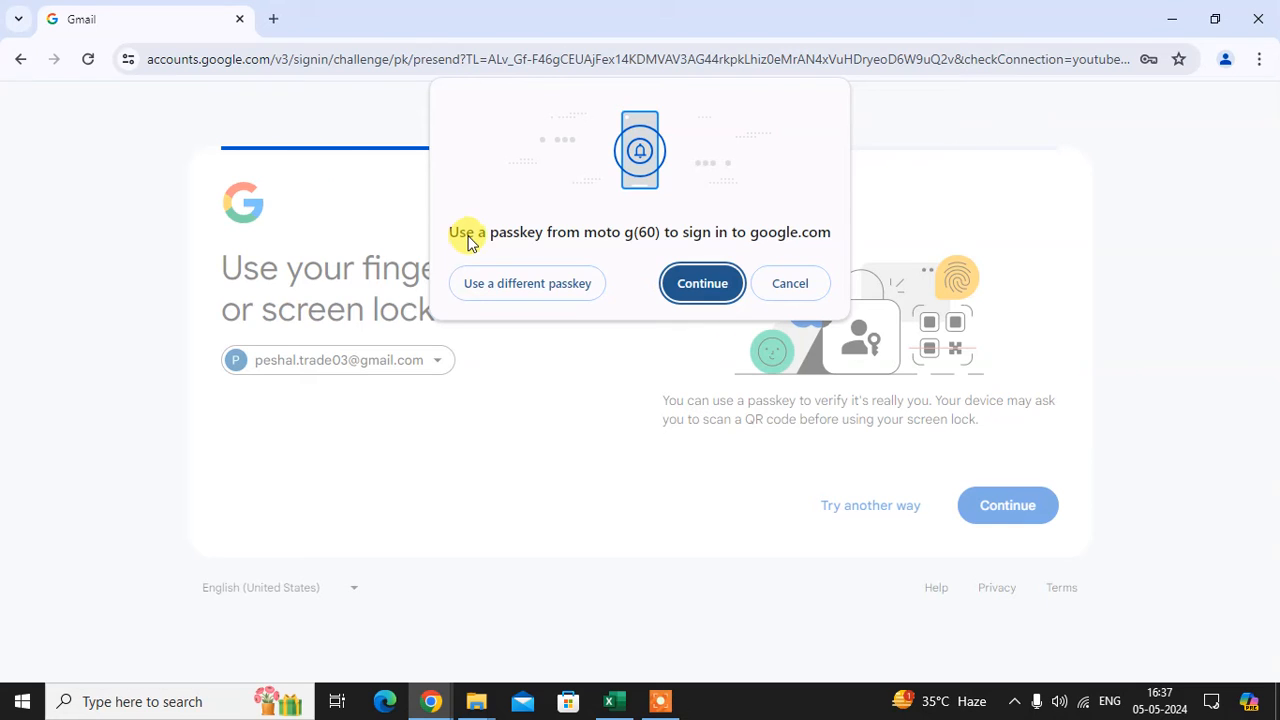
{"action": "mouse_move", "coordinate": [642, 250]}
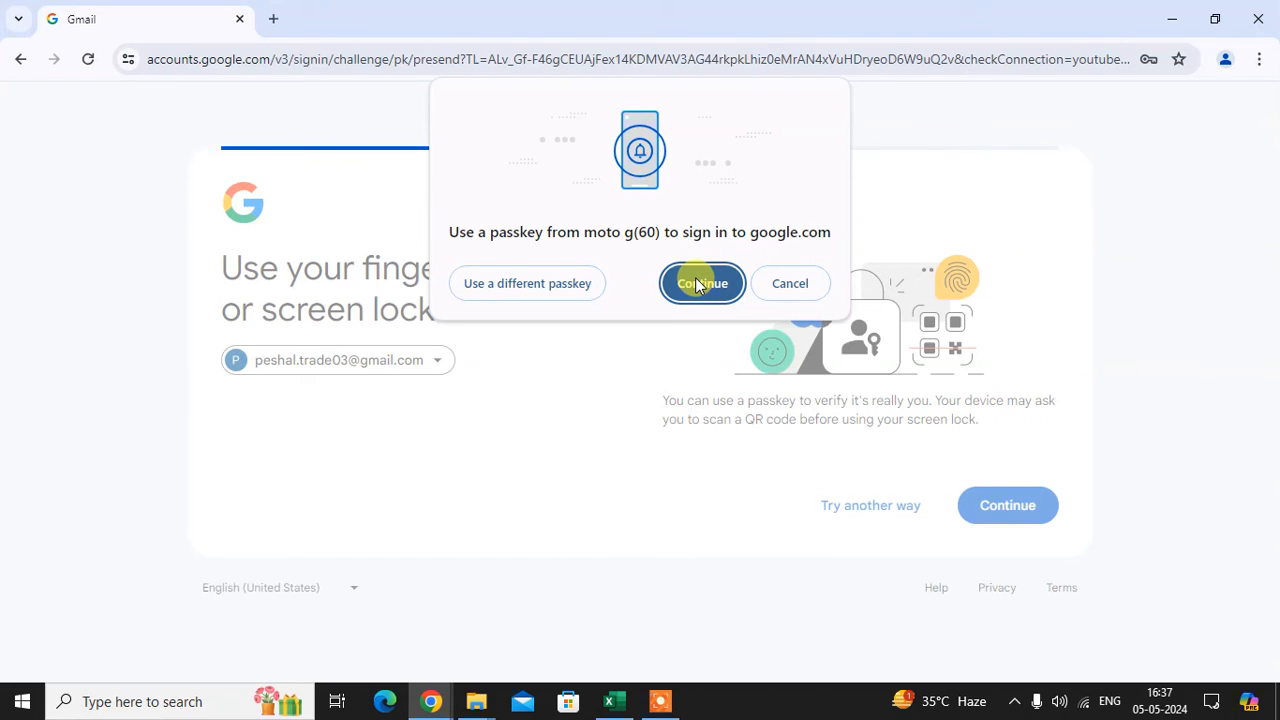
Step: Continue in the passkey dialog so the moto g(60) phone approves the sign-in
{"action": "left_click", "coordinate": [702, 284]}
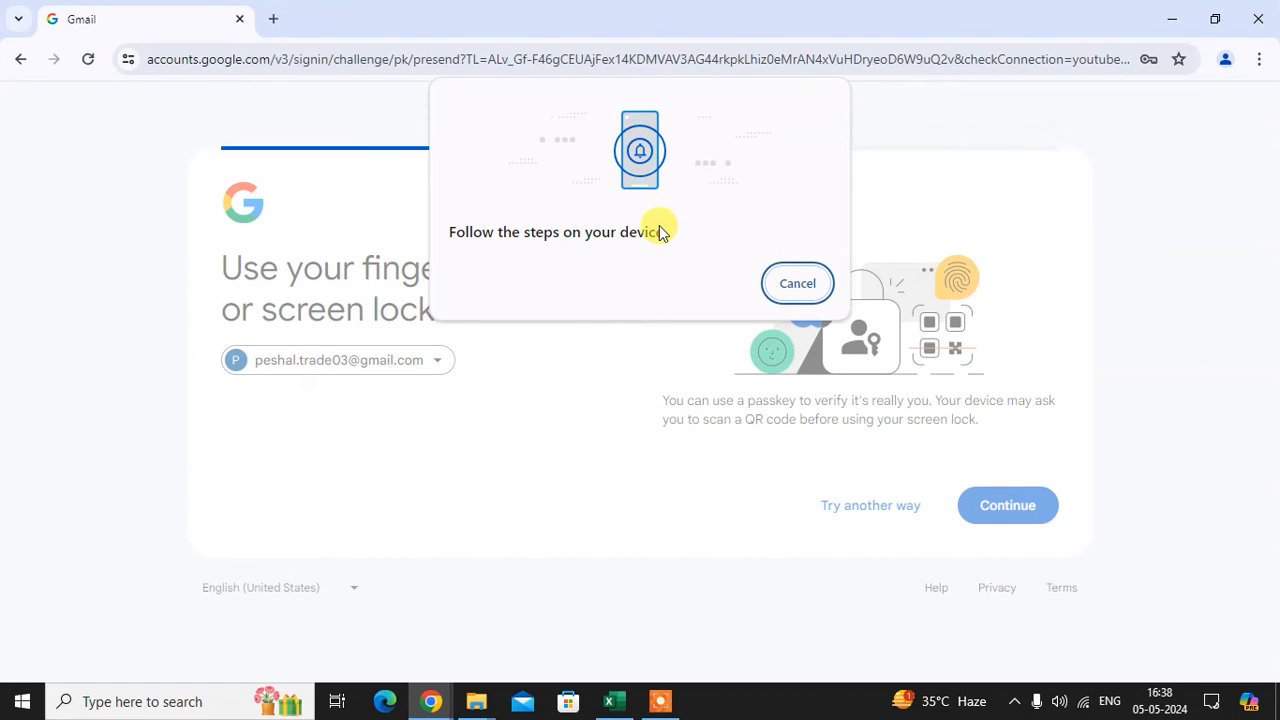
{"action": "left_click", "coordinate": [796, 284]}
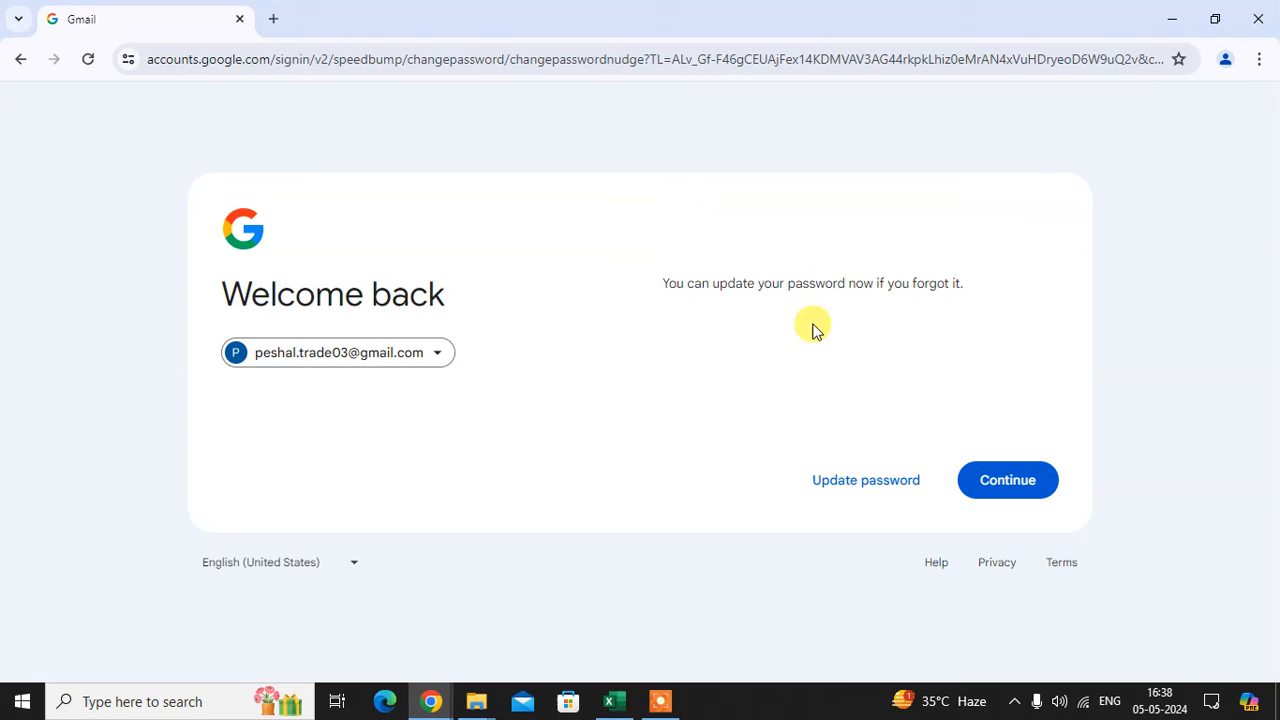
{"action": "mouse_move", "coordinate": [970, 322]}
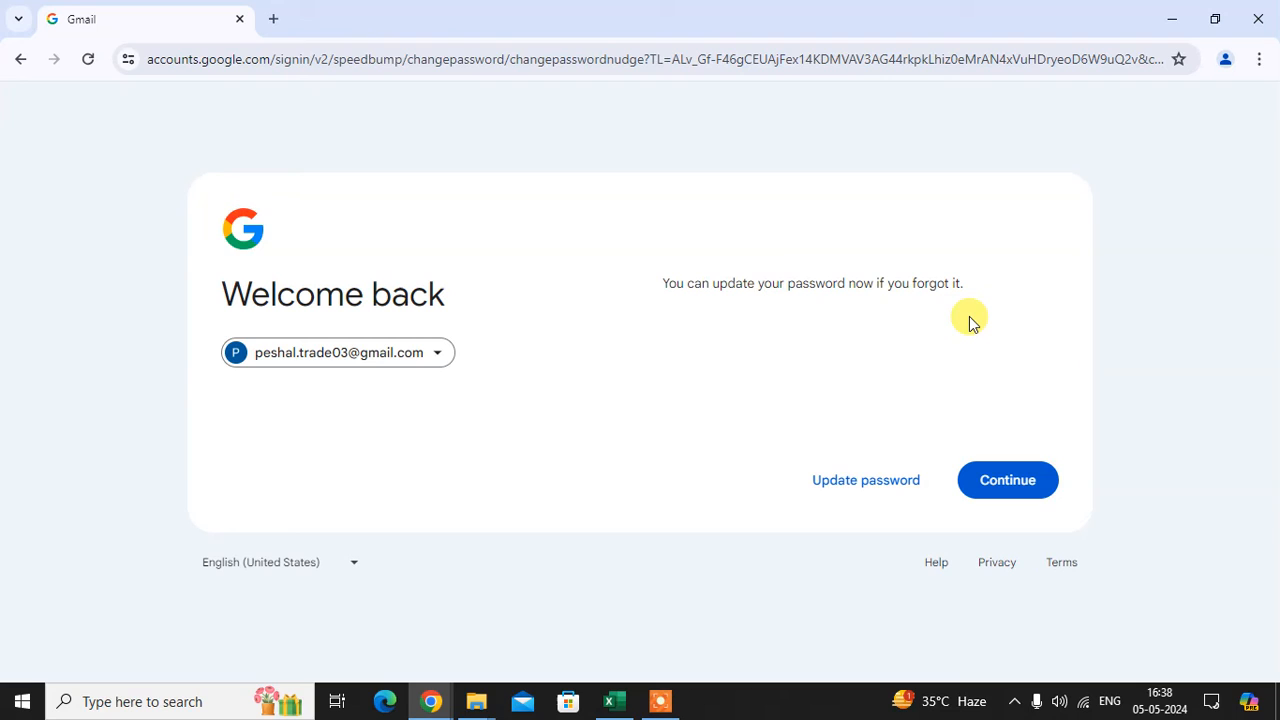
{"action": "mouse_move", "coordinate": [732, 300]}
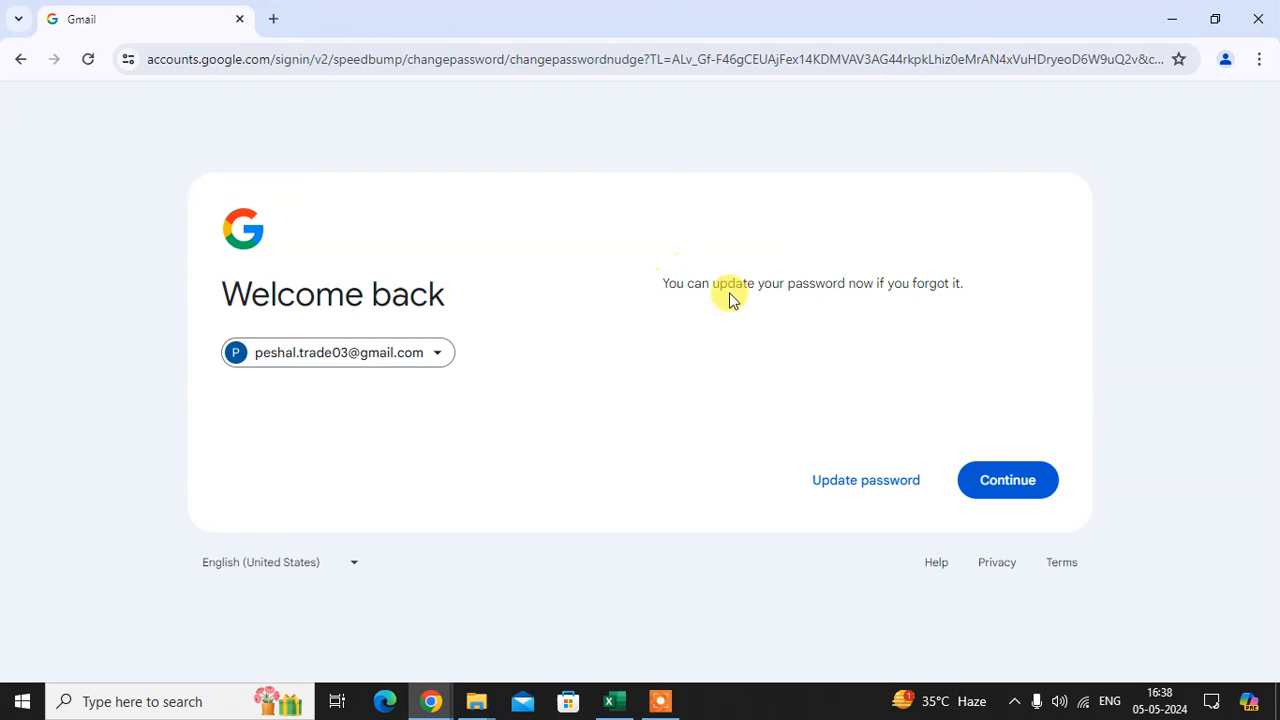
{"action": "mouse_move", "coordinate": [984, 304]}
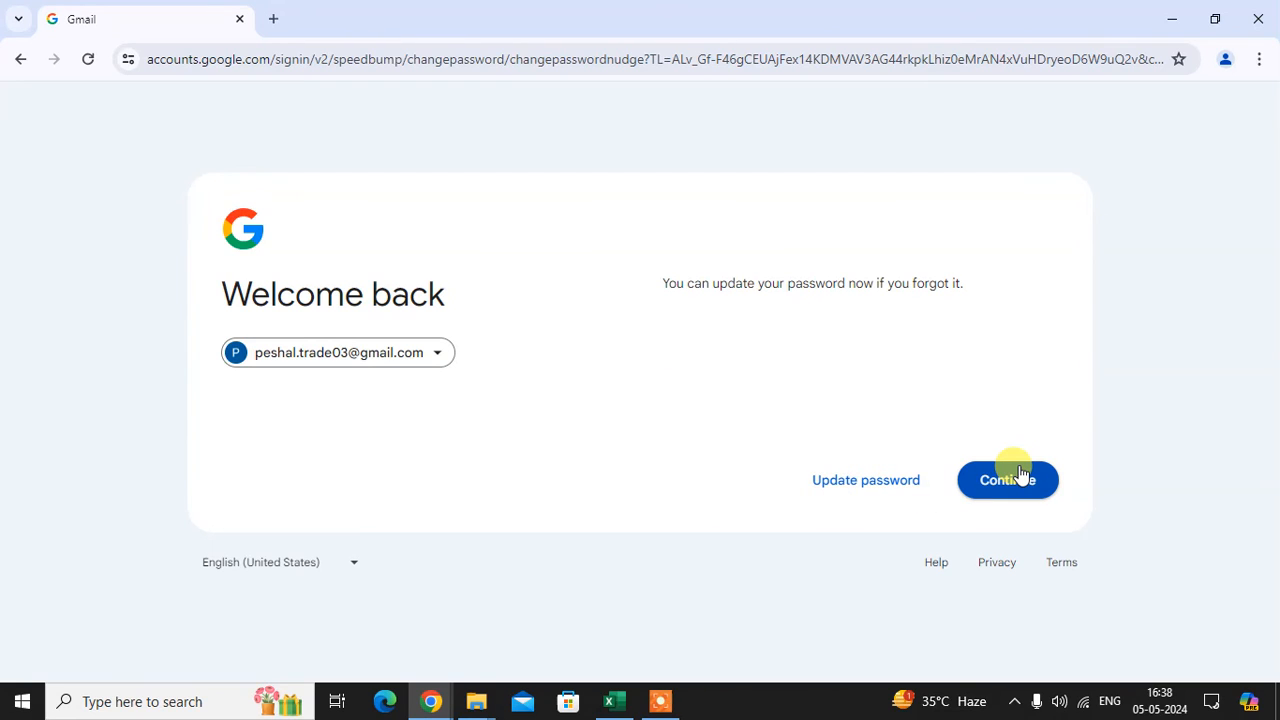
Step: On Welcome back, choose Continue rather than Update password to reach Security Checkup
{"action": "left_click", "coordinate": [1008, 480]}
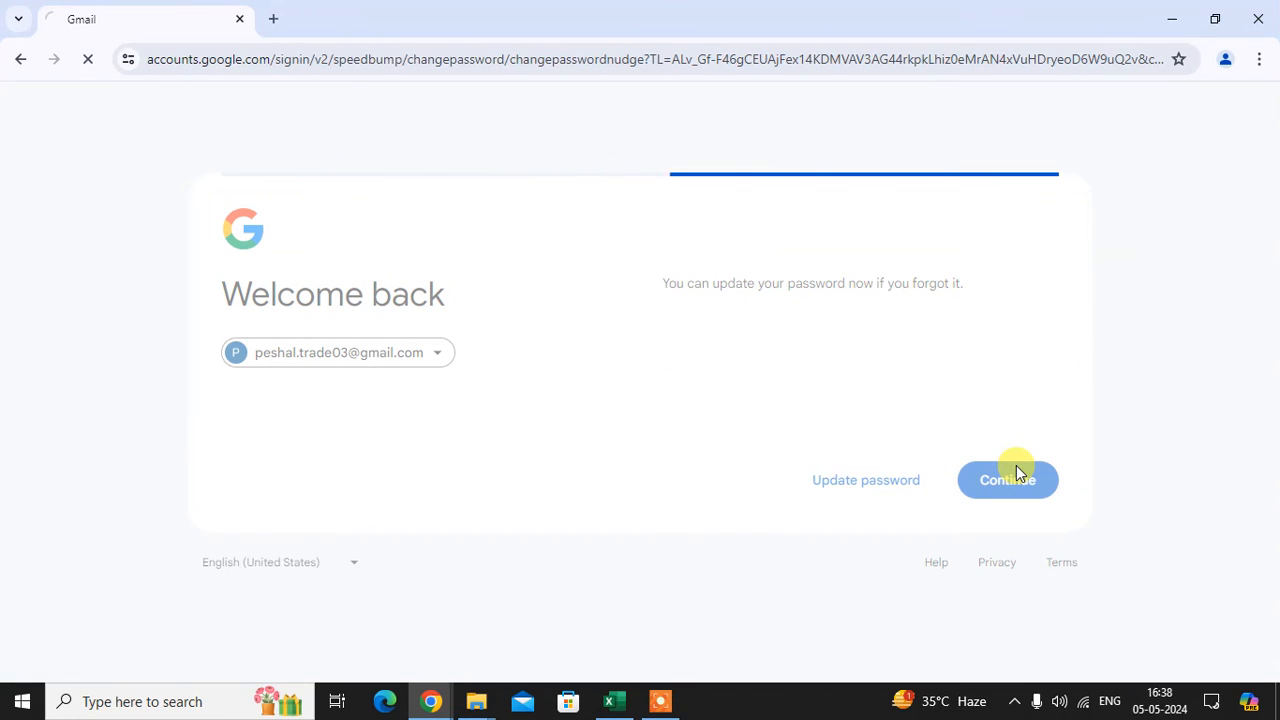
{"action": "left_click", "coordinate": [1008, 480]}
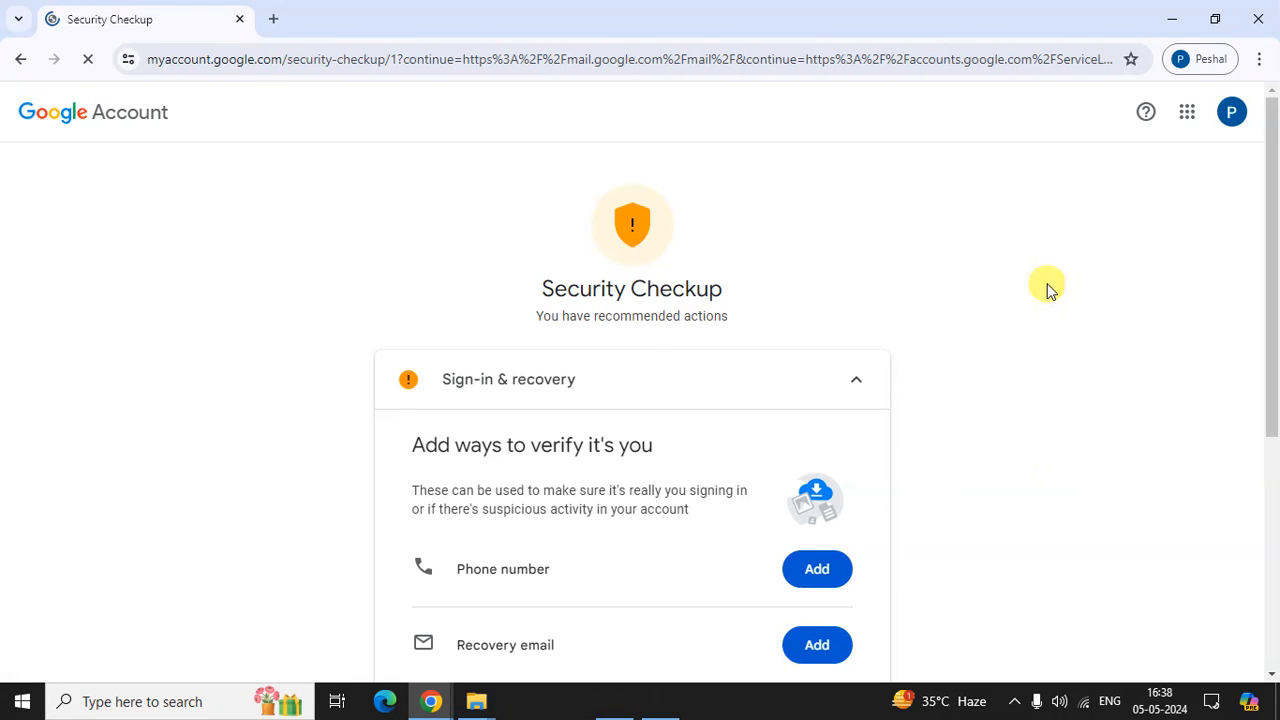
Step: Launch Gmail from the Google apps grid to show the account's inbox
{"action": "left_click", "coordinate": [1188, 112]}
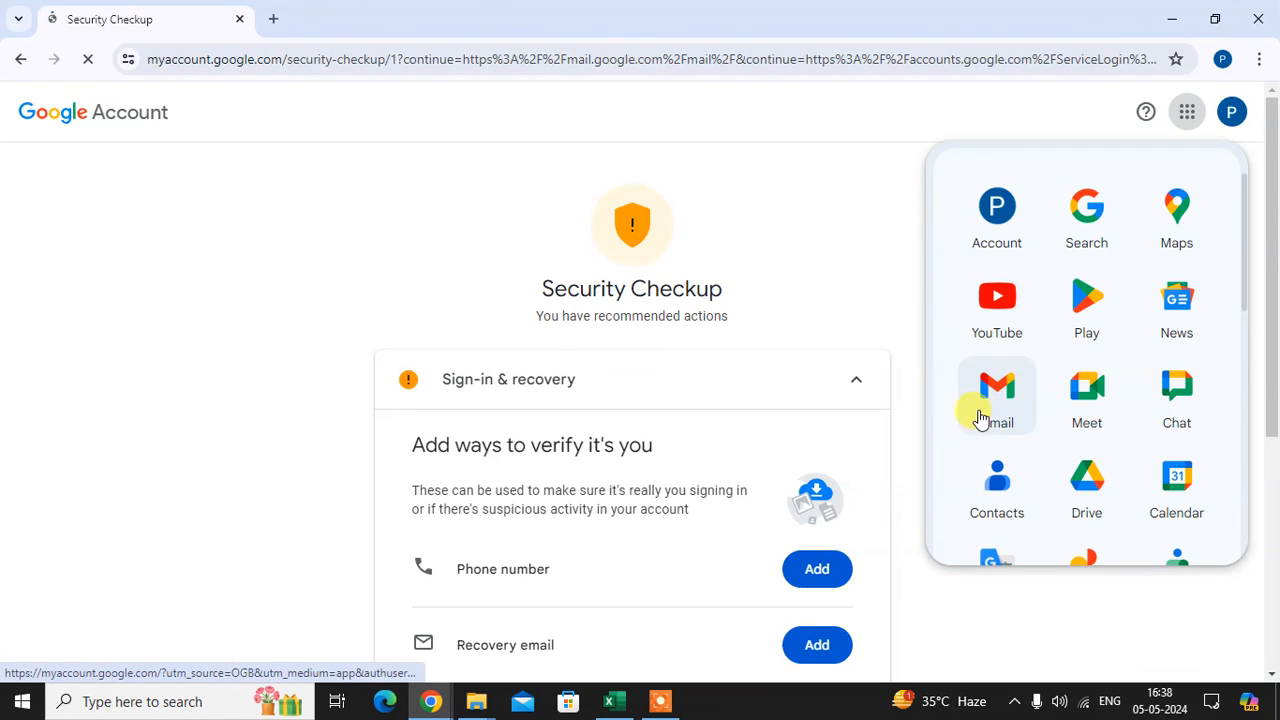
{"action": "left_click", "coordinate": [996, 384]}
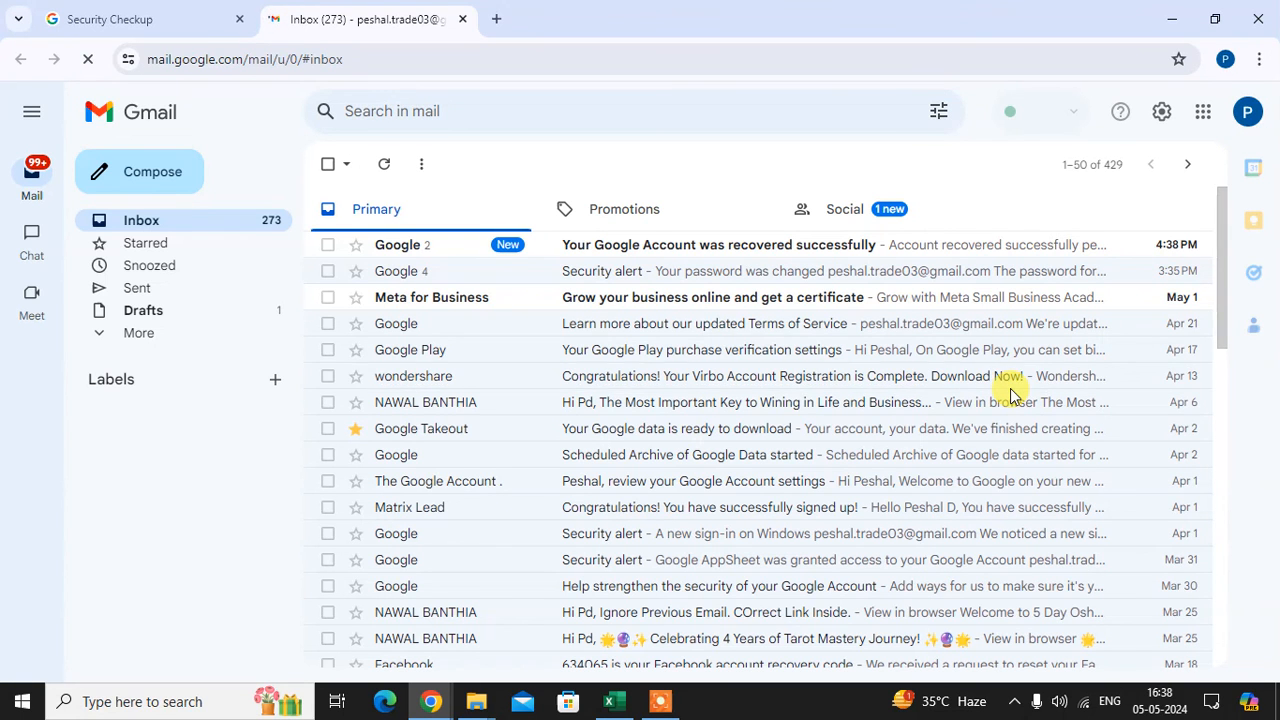
{"action": "mouse_move", "coordinate": [1012, 390]}
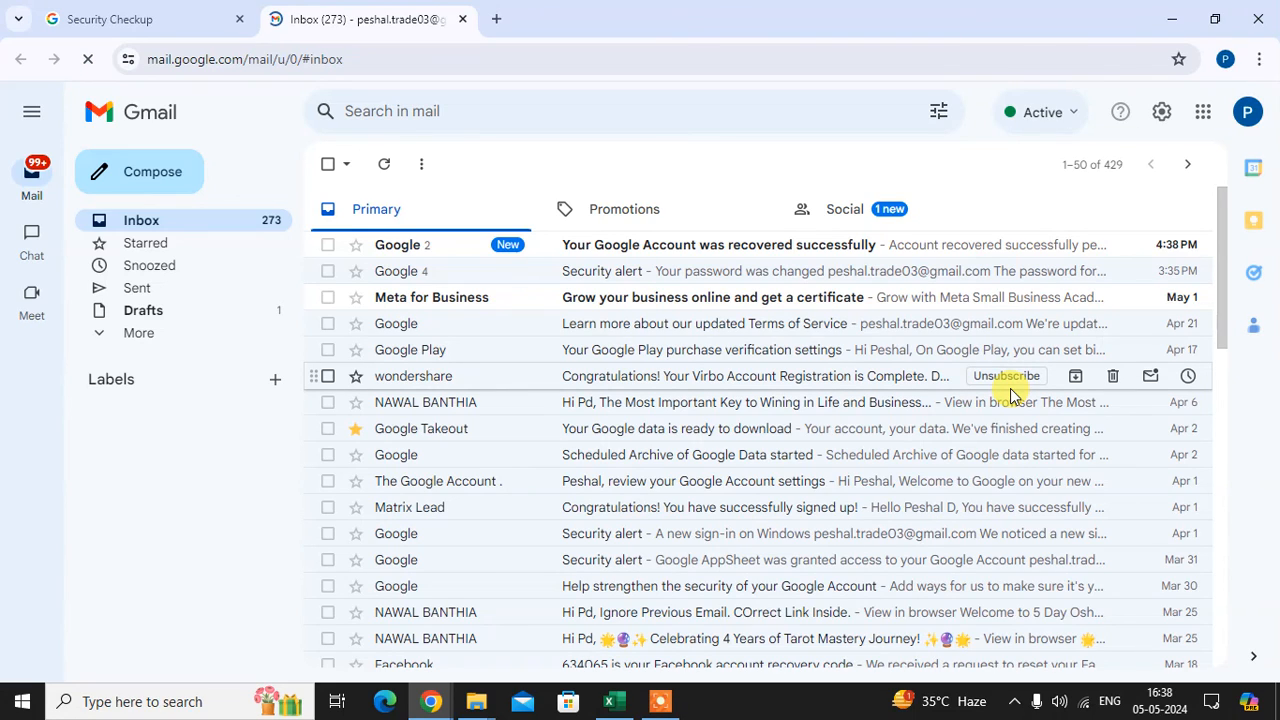